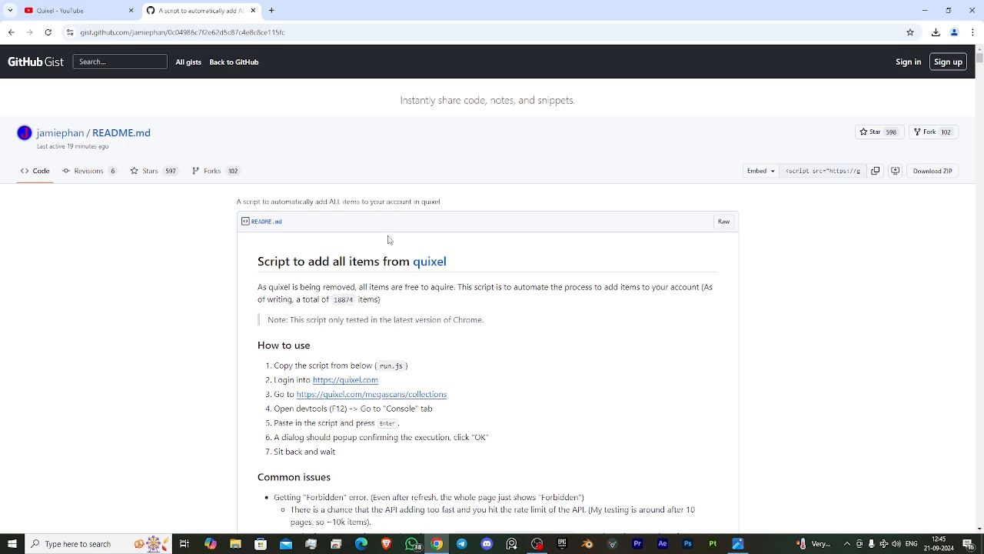
# Open the quixel.com link from the README in a new tab and sign in to the account
pyautogui.rightClick(345, 379)
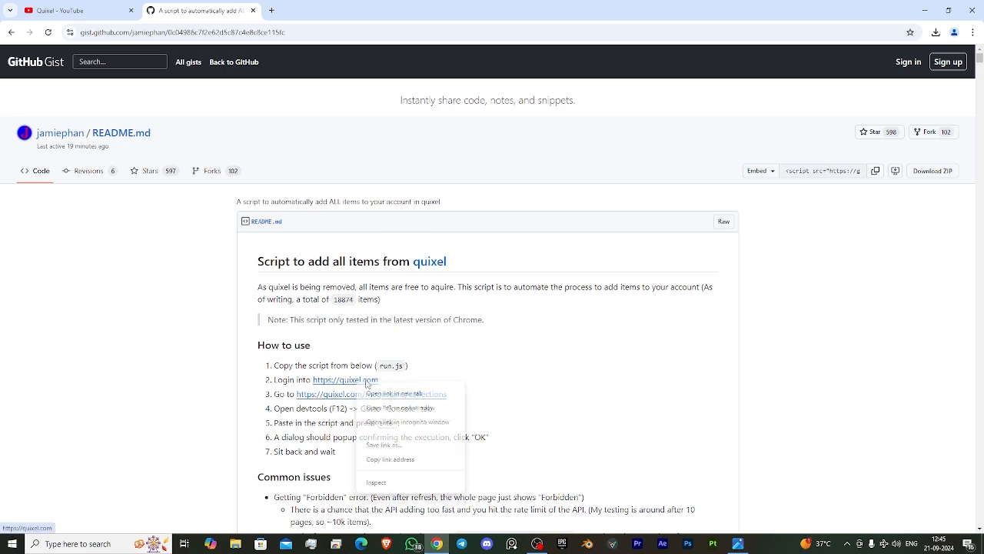
pyautogui.click(393, 393)
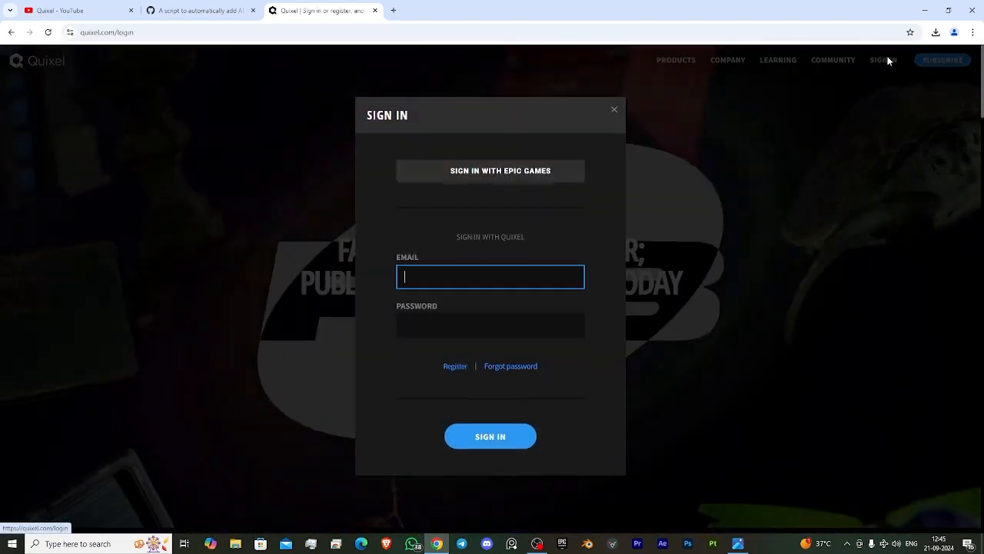
pyautogui.click(489, 169)
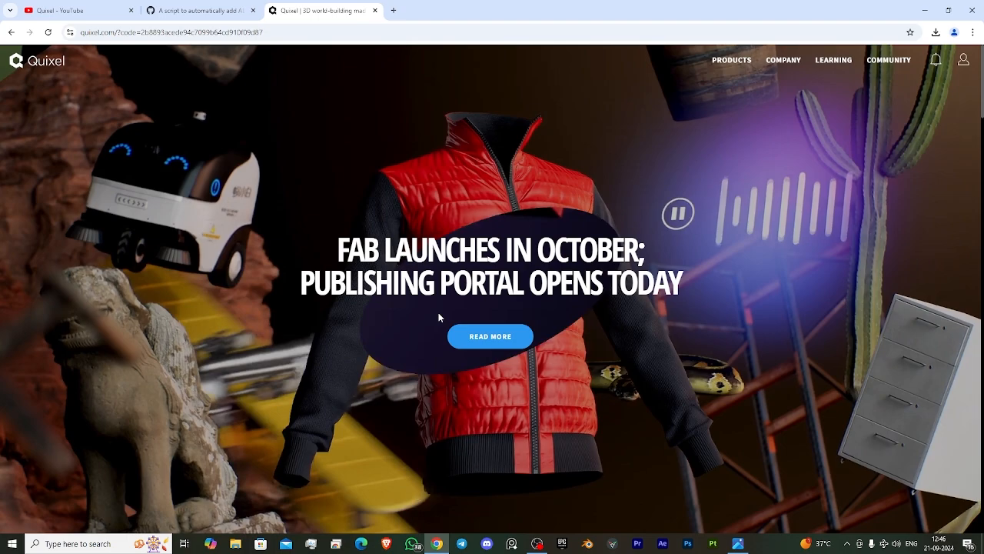
# Return to the Gist README and bring the How to use and Common issues sections into view
pyautogui.click(203, 9)
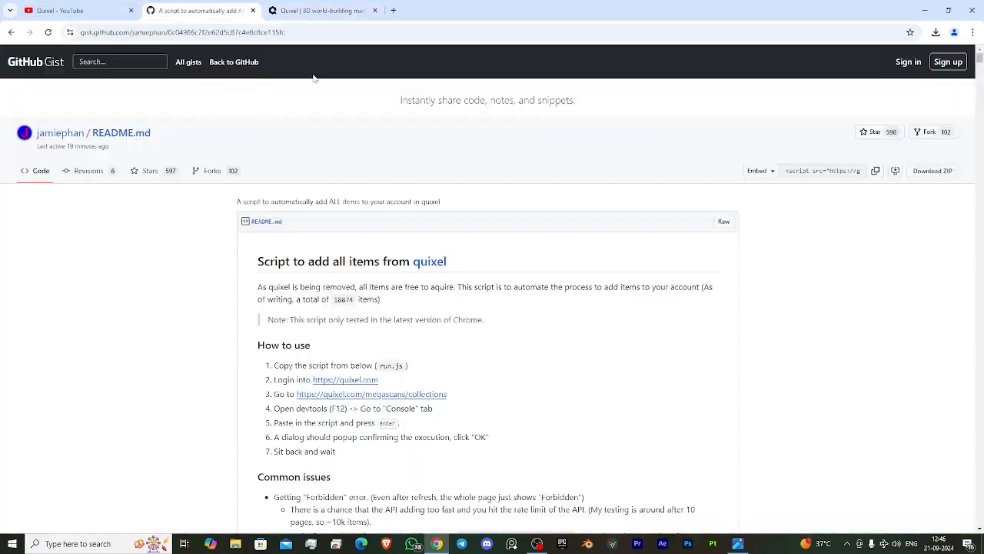
pyautogui.scroll(-3)
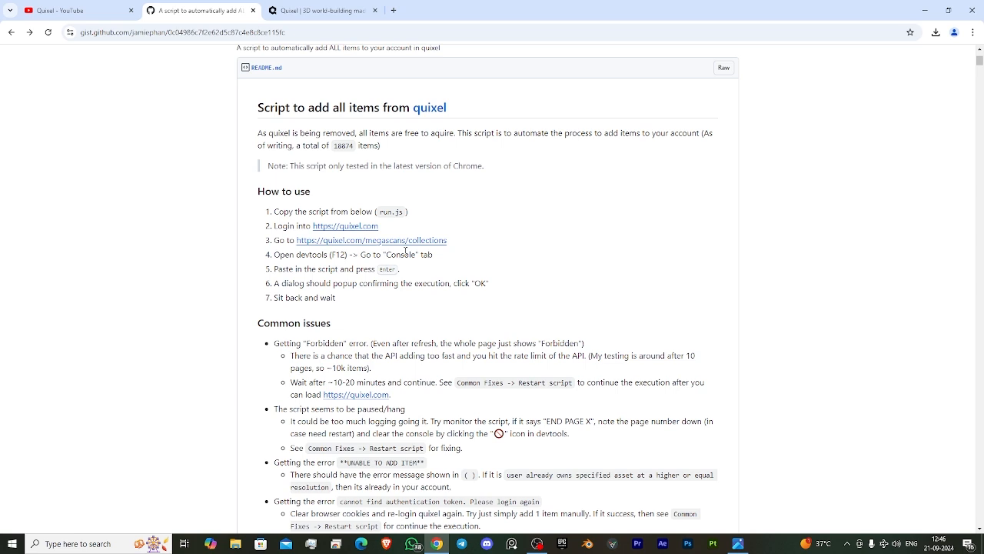
# Go to the Megascans collections page and dismiss the 'A new home for Megascans' announcement
pyautogui.click(372, 240)
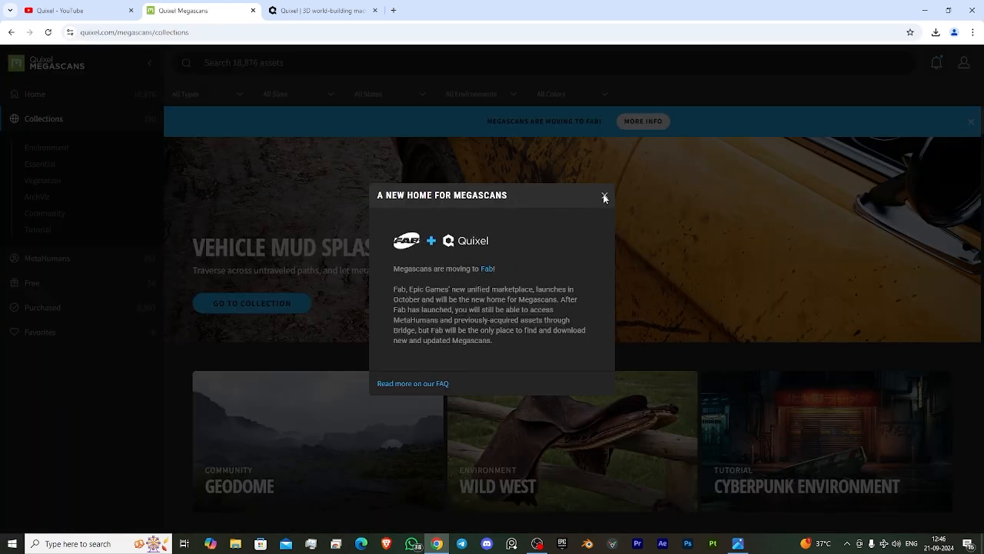
pyautogui.click(606, 196)
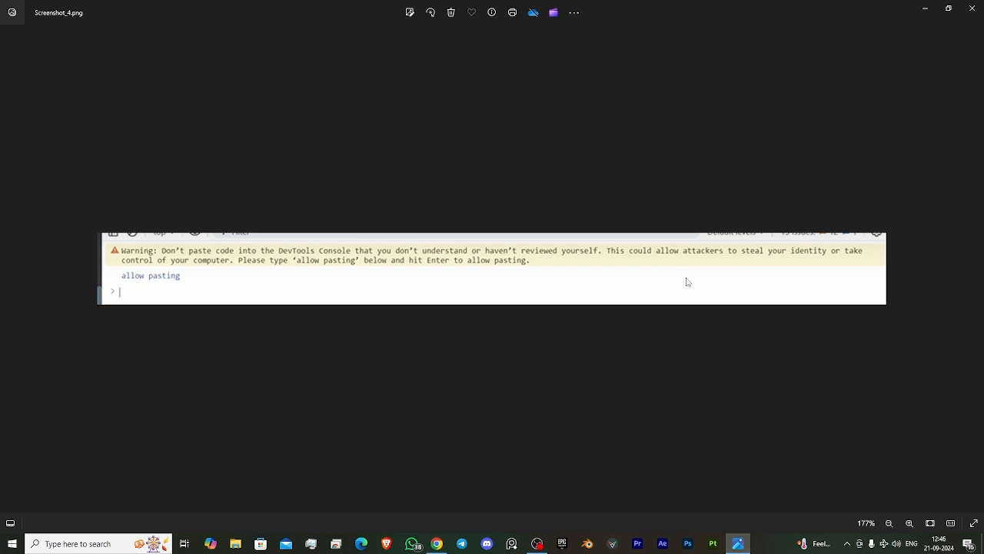
# Close the screenshot of the console 'allow pasting' warning
pyautogui.doubleClick(151, 275)
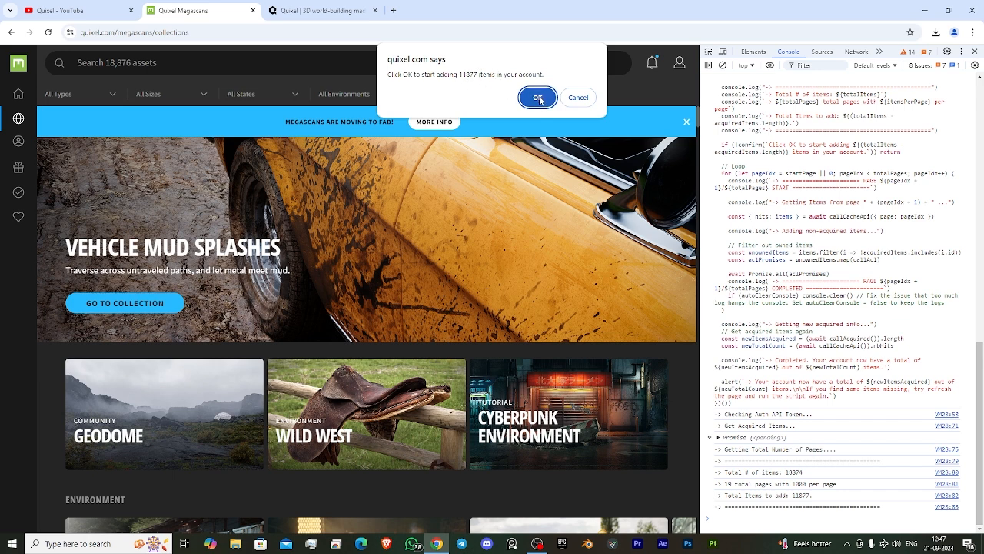
# Confirm the prompt to start adding 11877 items so the script begins fetching page 0 of 19
pyautogui.click(538, 98)
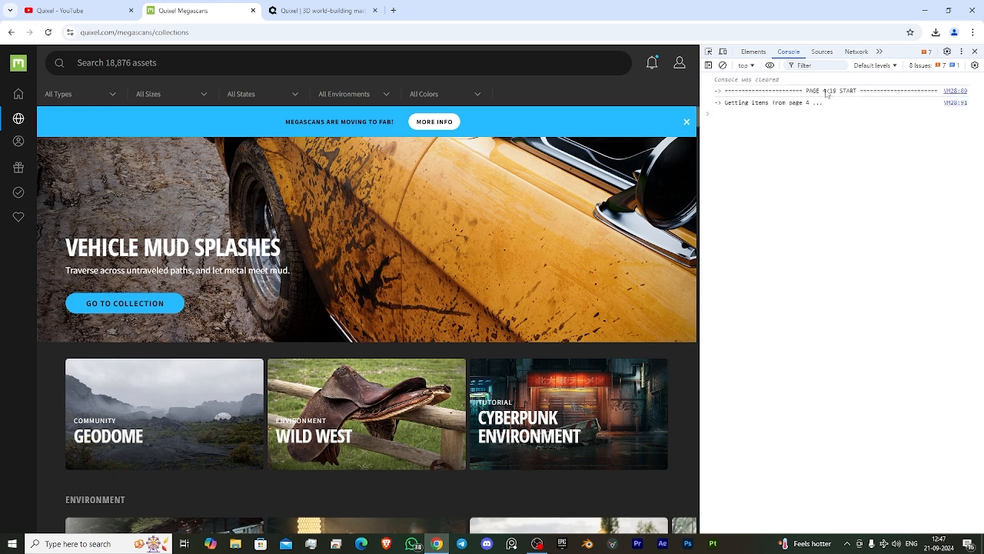
pyautogui.moveTo(829, 97)
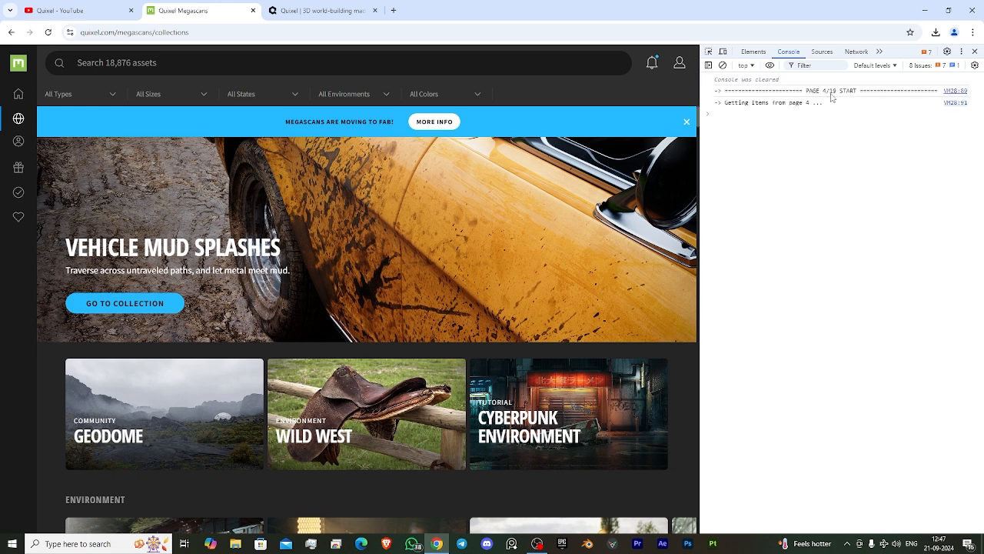